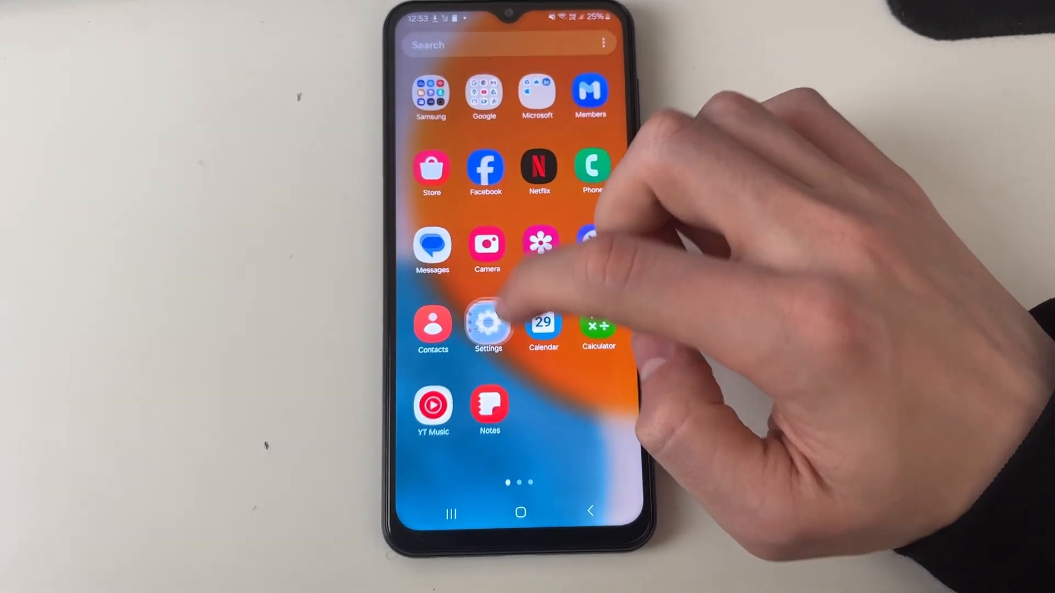
- Navigate Accounts and backup > Manage accounts to the Google account and enable Contacts syncing
{"action": "left_click", "coordinate": [487, 325]}
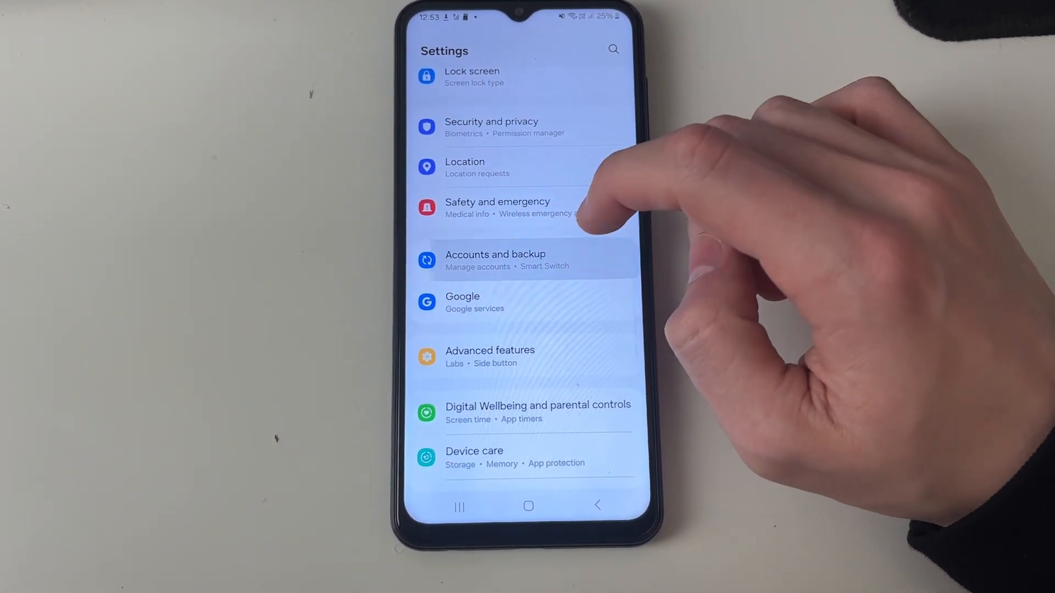
{"action": "left_click", "coordinate": [496, 259]}
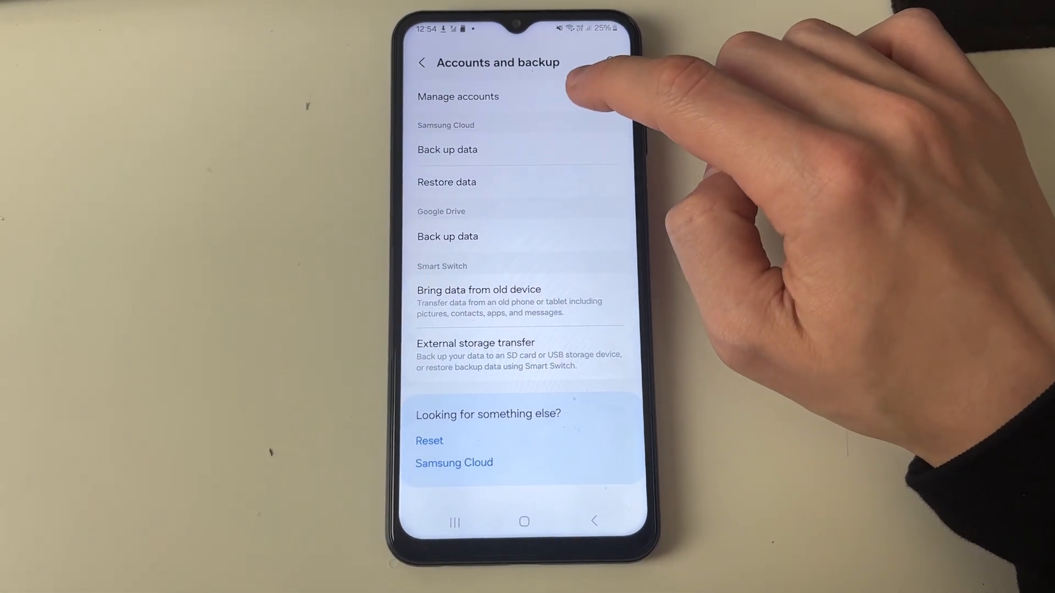
{"action": "left_click", "coordinate": [457, 97]}
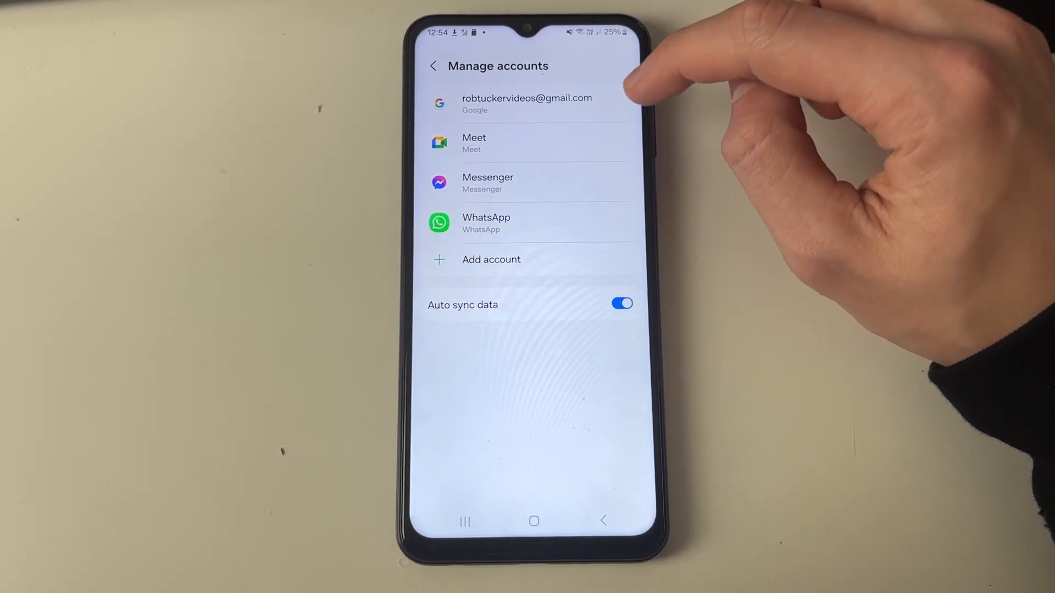
{"action": "left_click", "coordinate": [527, 103]}
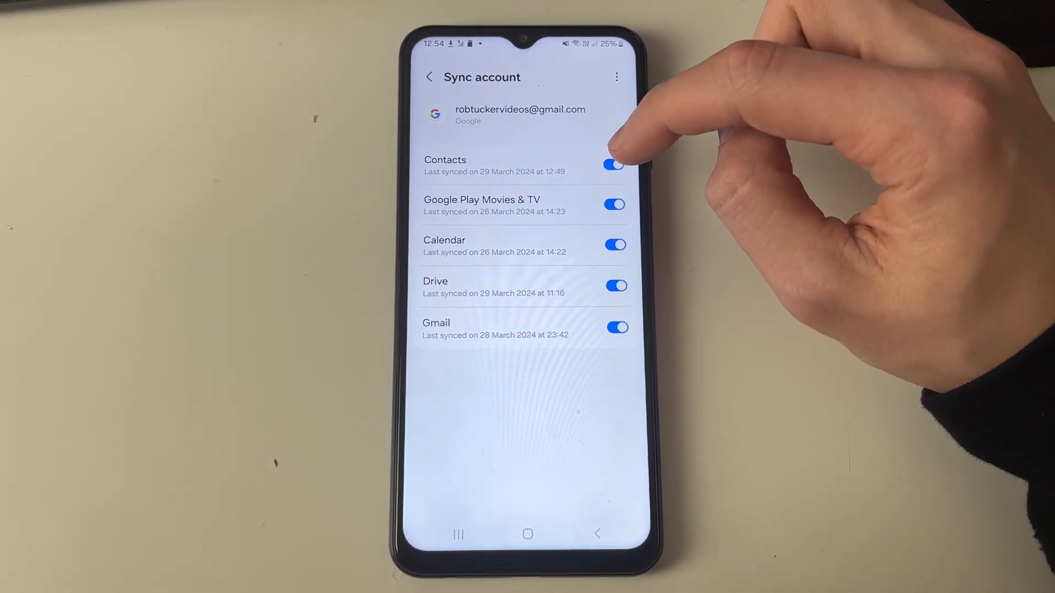
{"action": "left_click", "coordinate": [526, 534]}
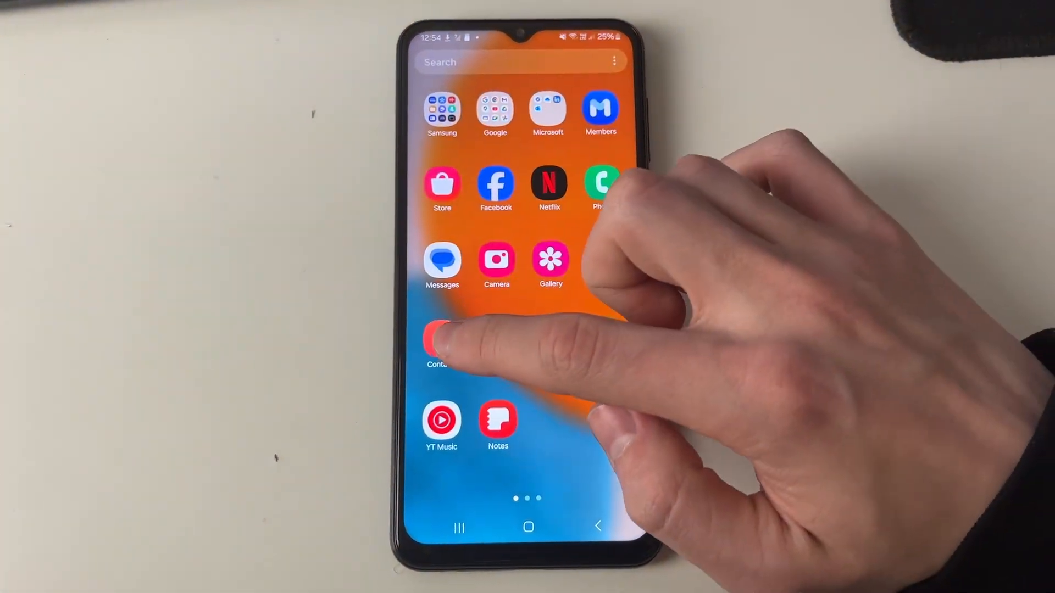
- From the Contacts menu, use Manage contacts > Move contacts to move phone contacts to Google
{"action": "left_click", "coordinate": [438, 343]}
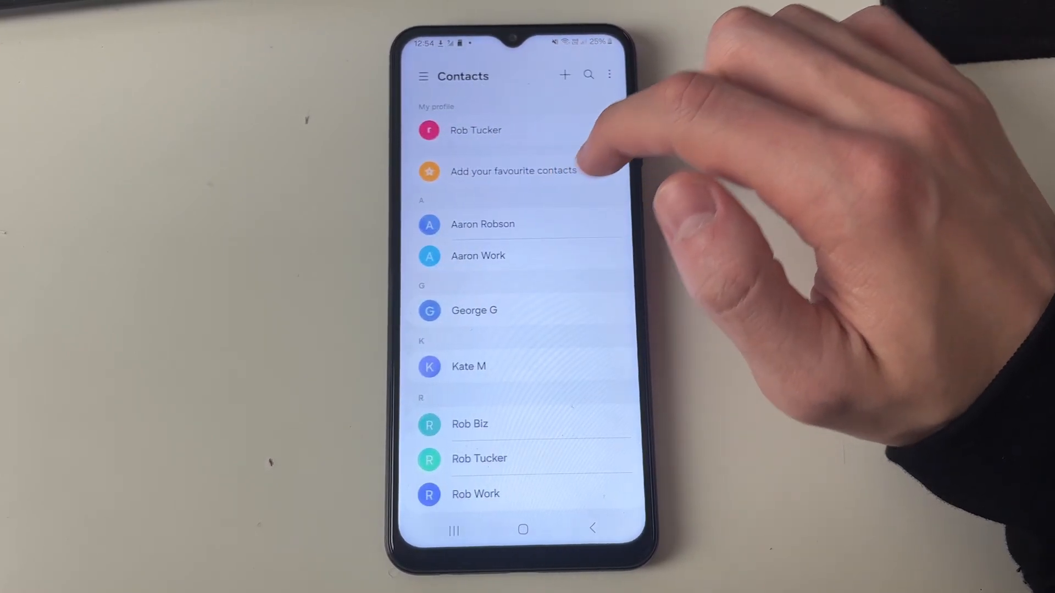
{"action": "left_click", "coordinate": [609, 75]}
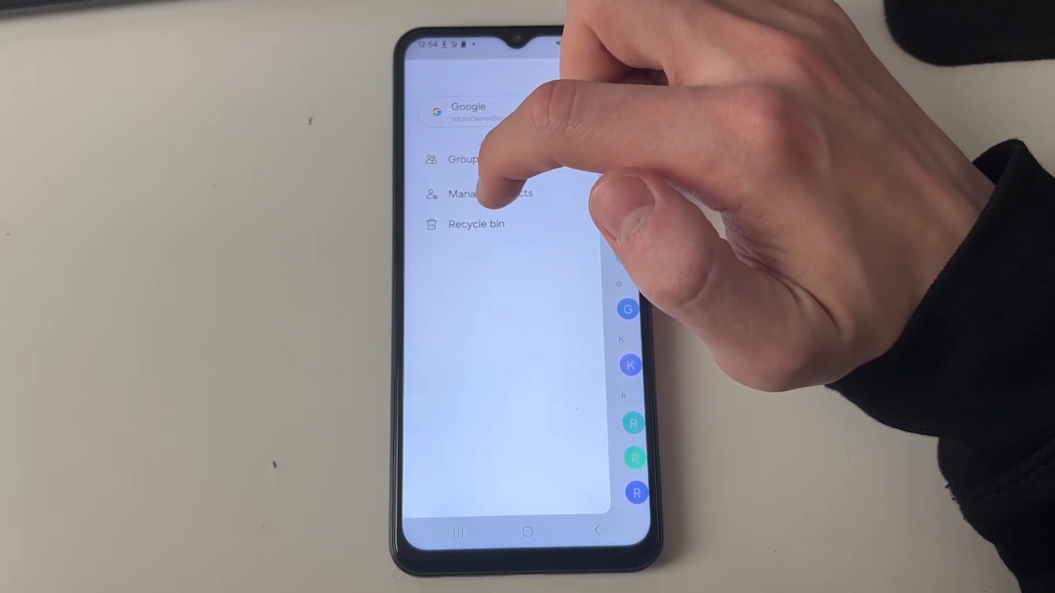
{"action": "left_click", "coordinate": [489, 194]}
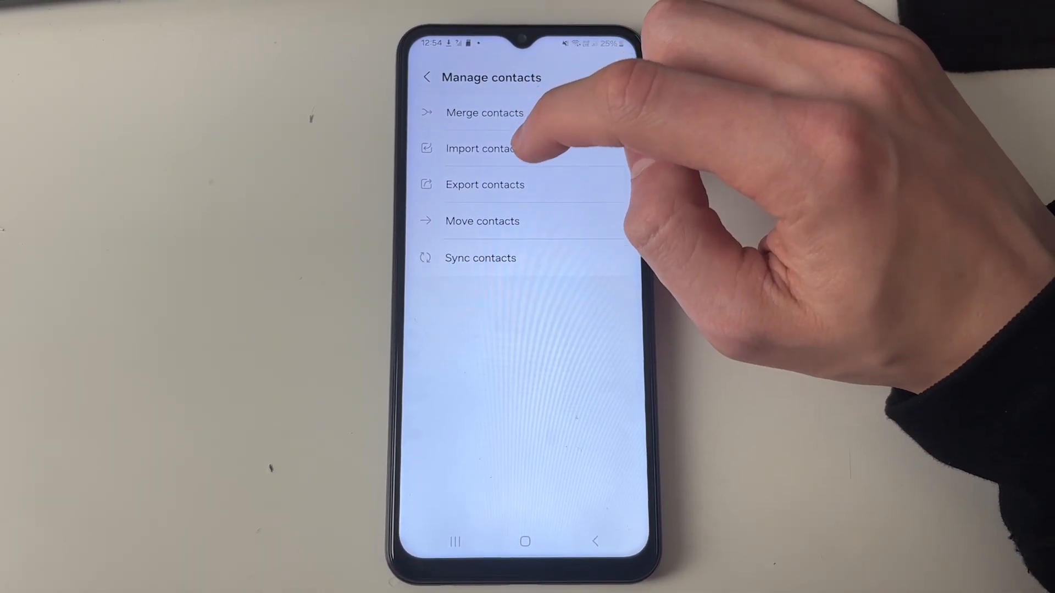
{"action": "left_click", "coordinate": [481, 221]}
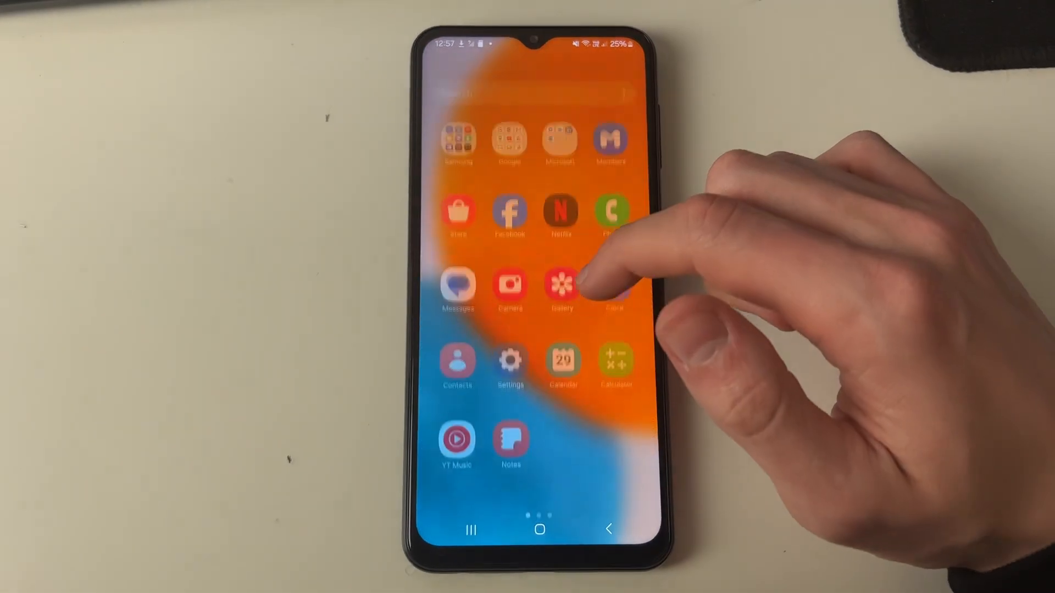
- On the second phone, navigate Accounts and backup > Manage accounts to the Google account's detail page
{"action": "left_click", "coordinate": [510, 362]}
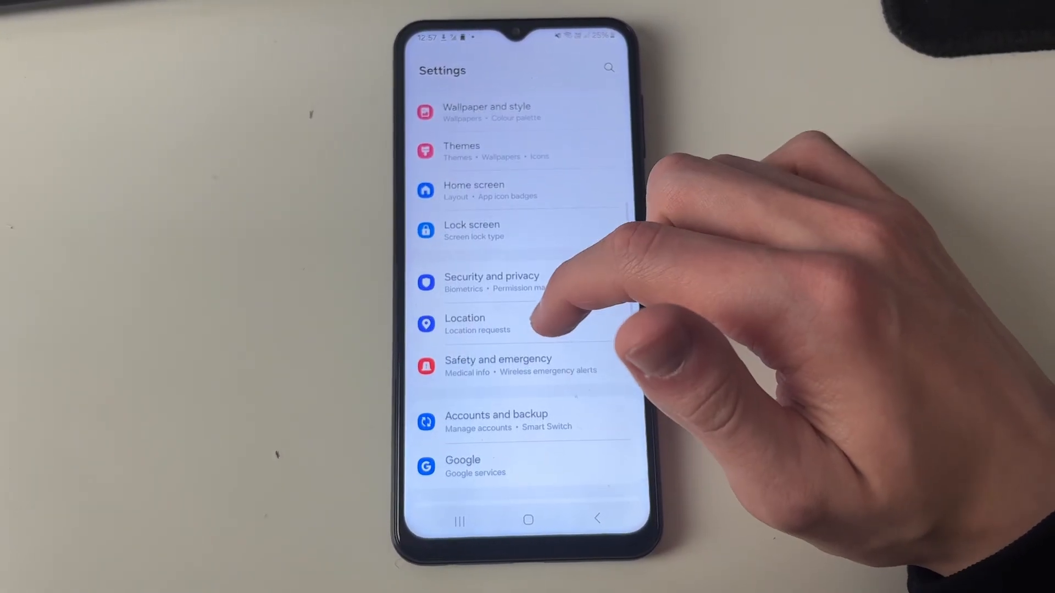
{"action": "left_click", "coordinate": [496, 421]}
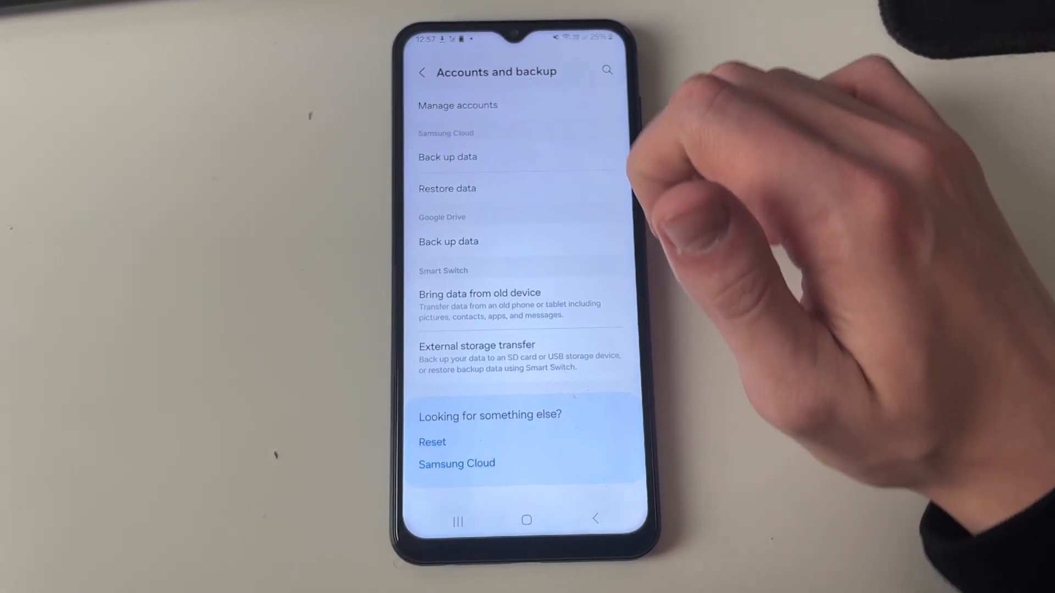
{"action": "left_click", "coordinate": [458, 105]}
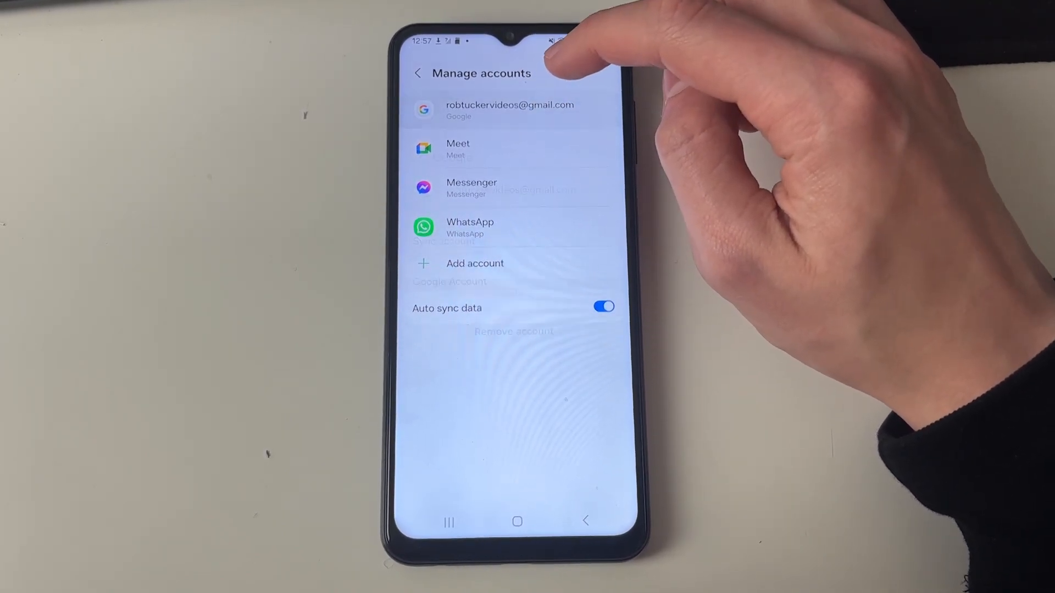
{"action": "left_click", "coordinate": [509, 110]}
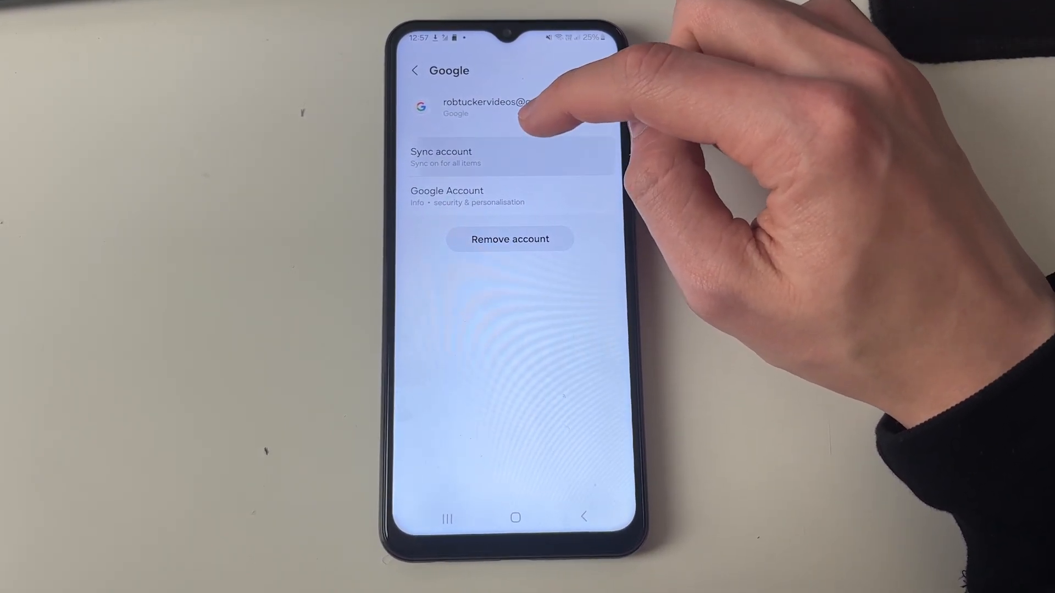